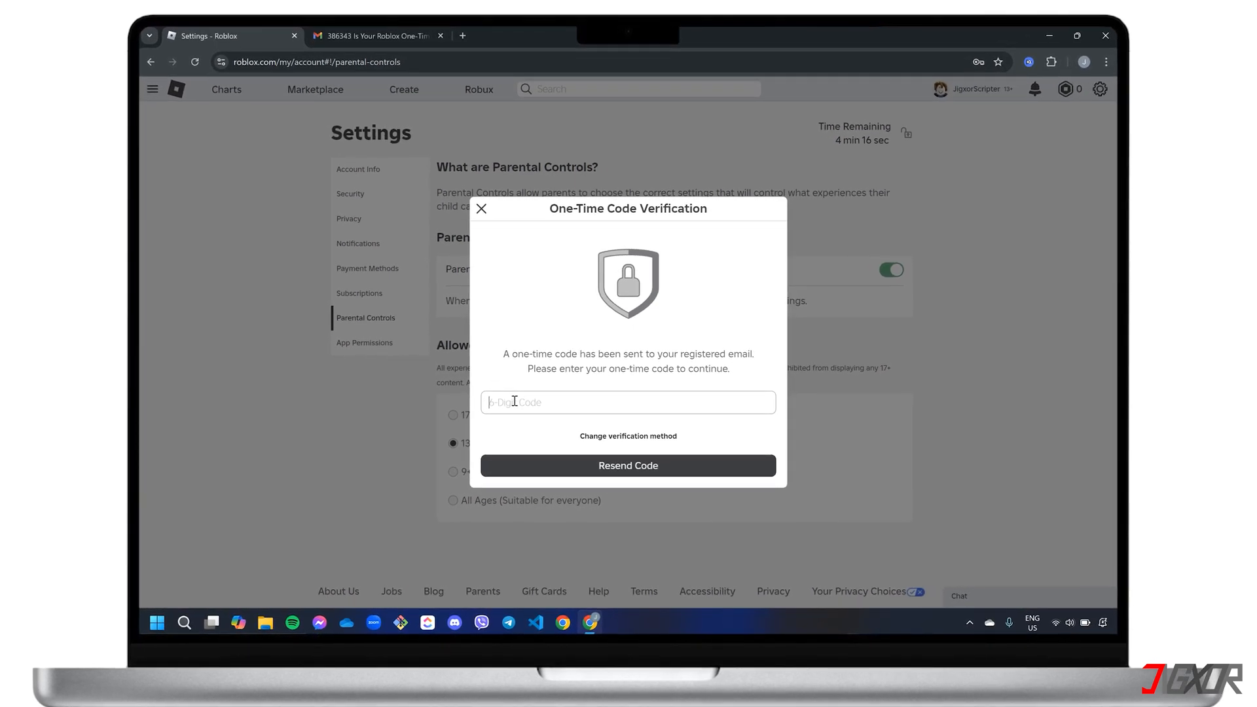
Step: Enter the emailed one-time code so the Parent PIN switches off
{"action": "type", "text": "4"}
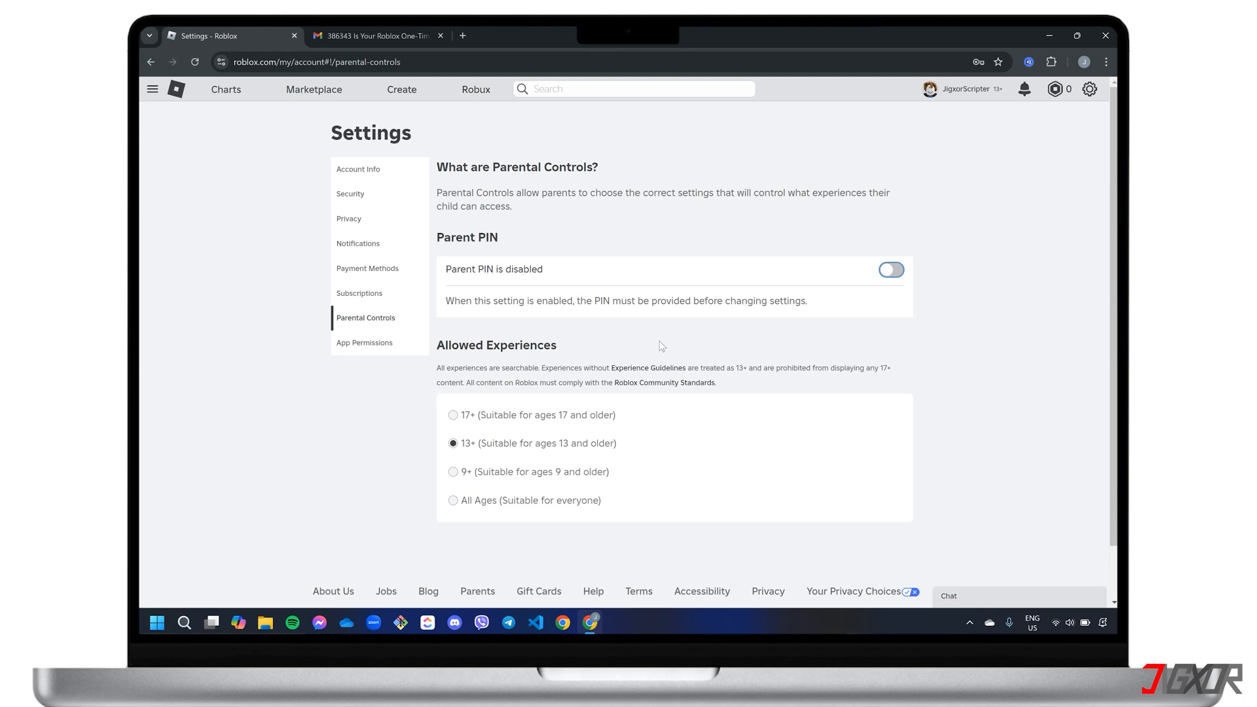
{"action": "mouse_move", "coordinate": [825, 271]}
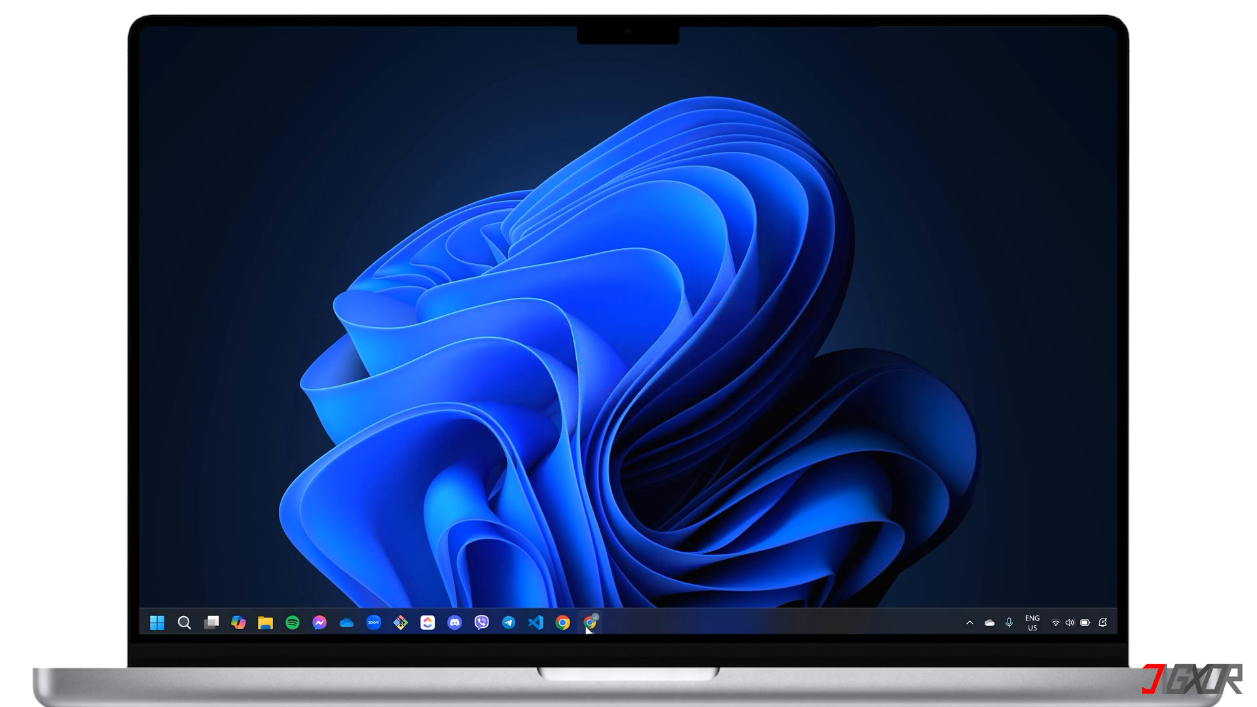
Step: Launch Chrome and reach the Roblox account Settings page via the gear menu
{"action": "left_click", "coordinate": [592, 623]}
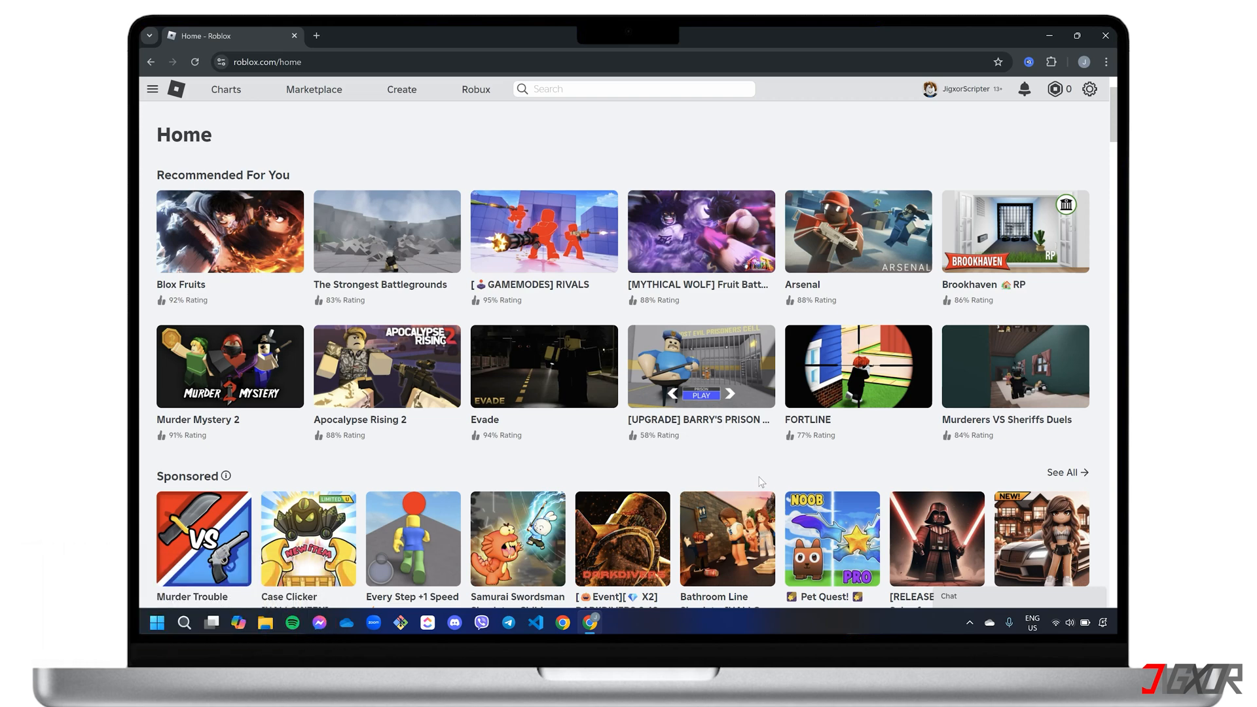
{"action": "left_click", "coordinate": [1089, 89]}
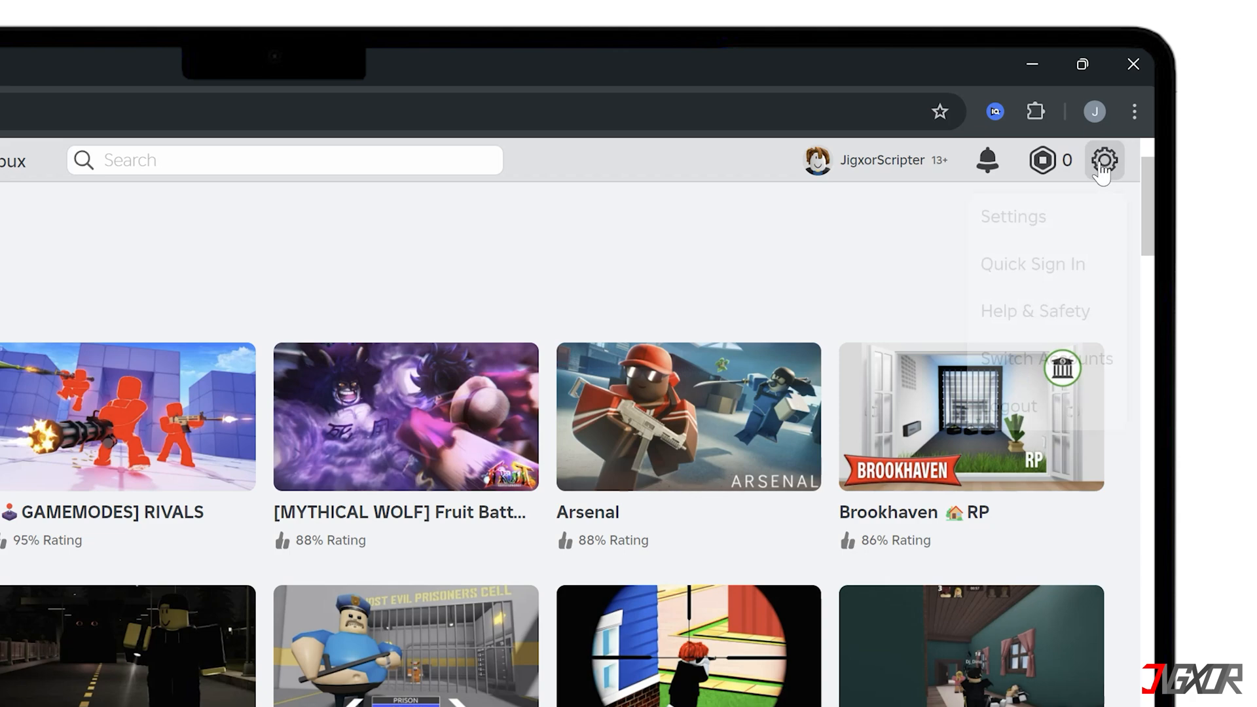
{"action": "left_click", "coordinate": [1013, 217]}
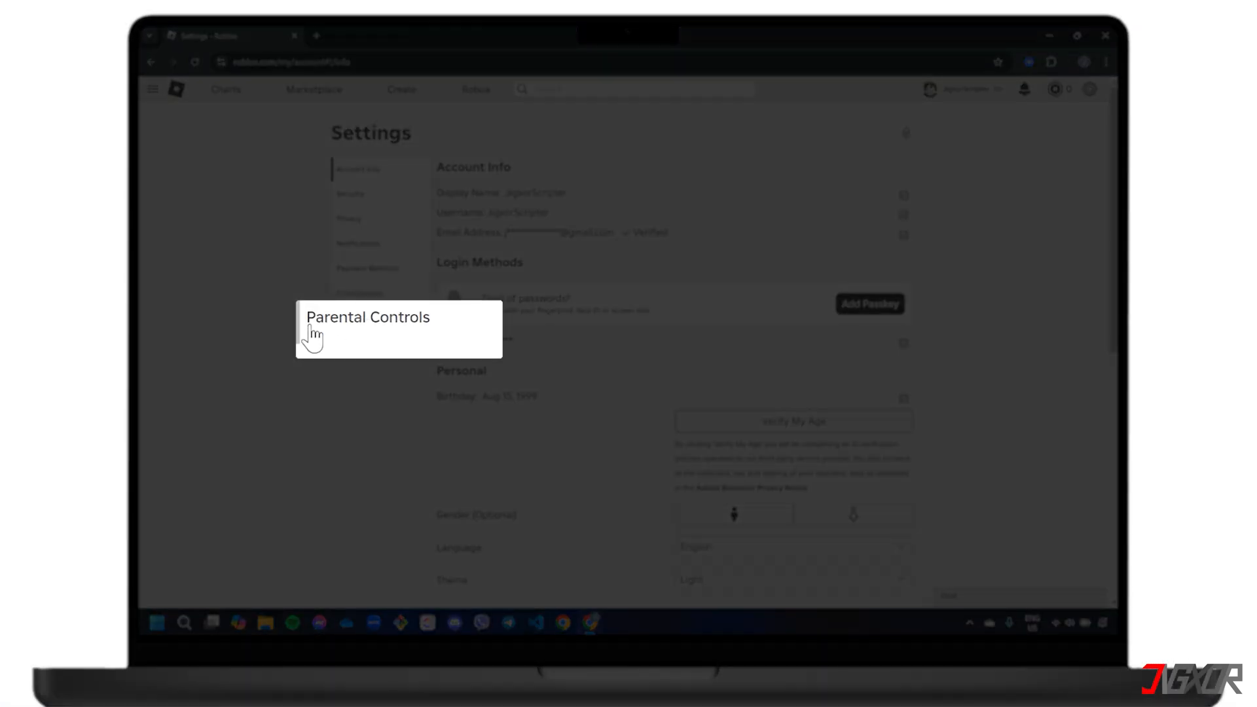
Step: Go to Parental Controls and switch the Parent PIN toggle off
{"action": "left_click", "coordinate": [365, 317]}
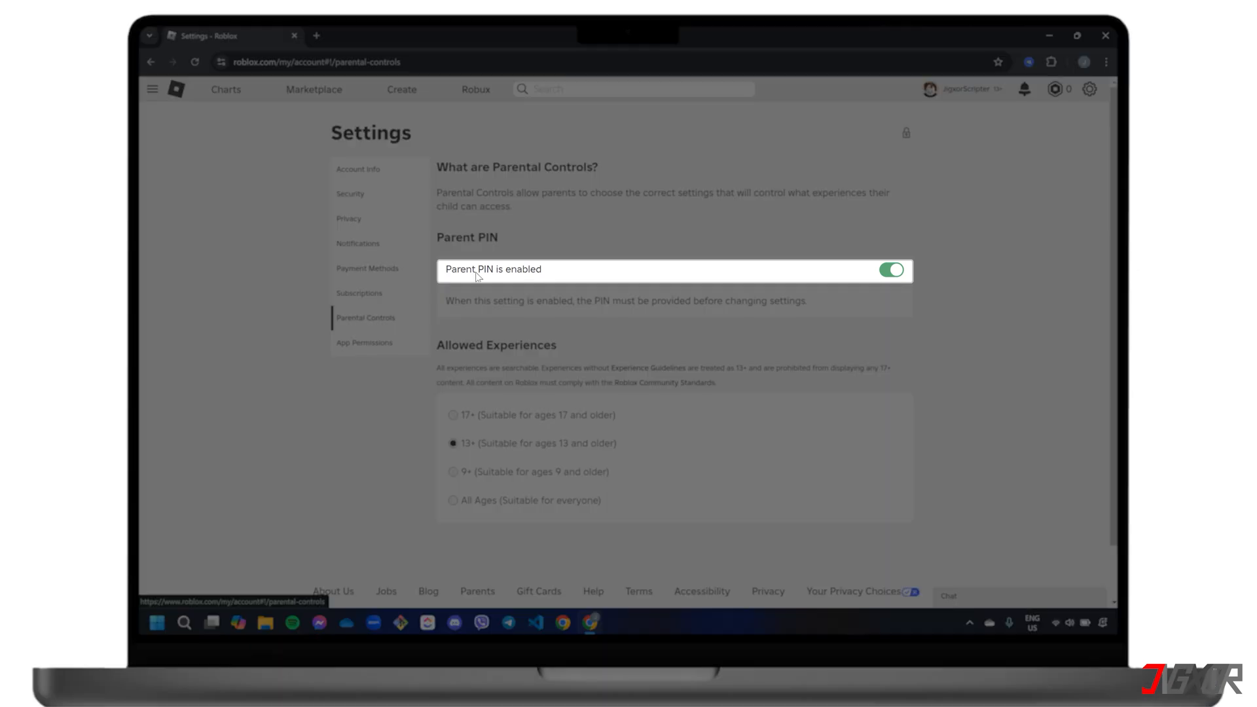
{"action": "left_click", "coordinate": [891, 270]}
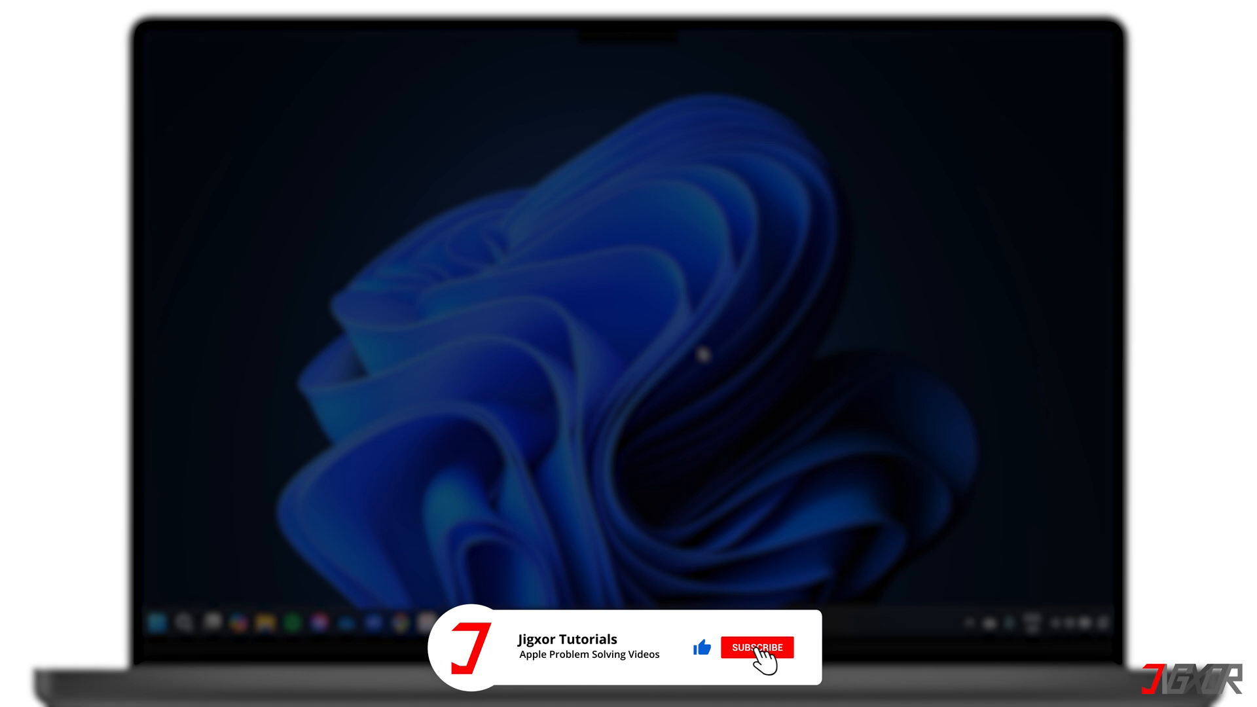
{"action": "left_click", "coordinate": [757, 647]}
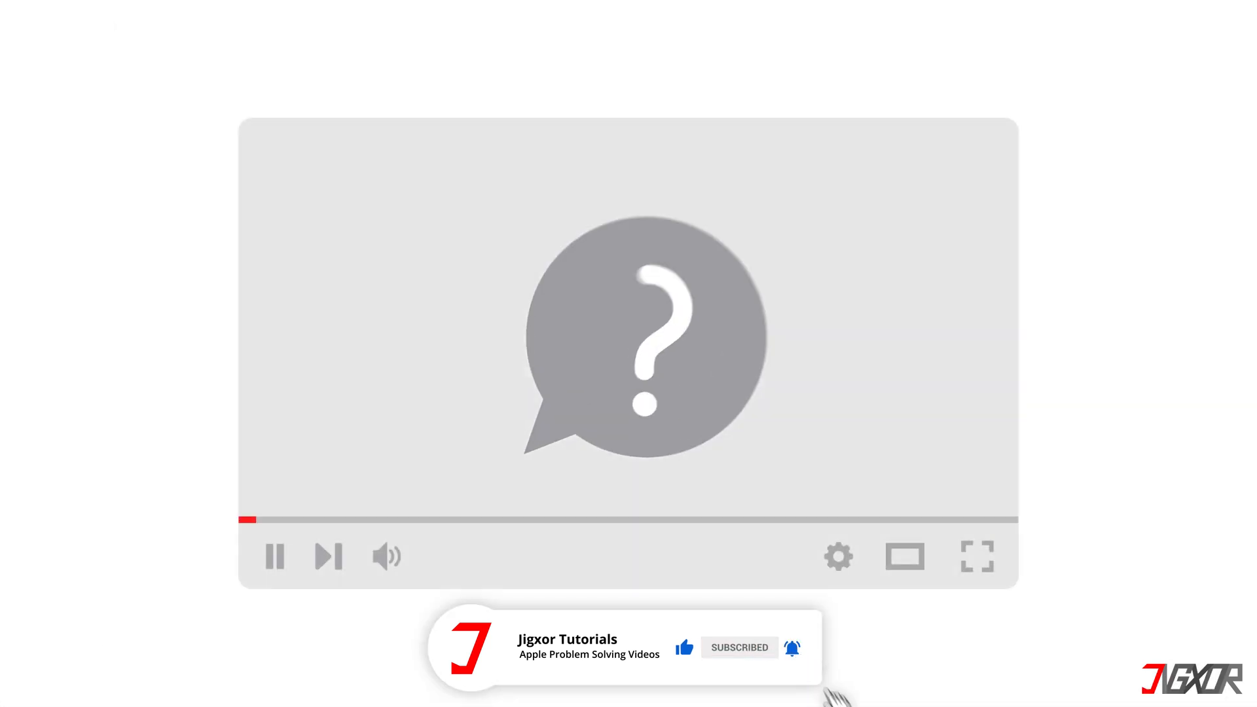